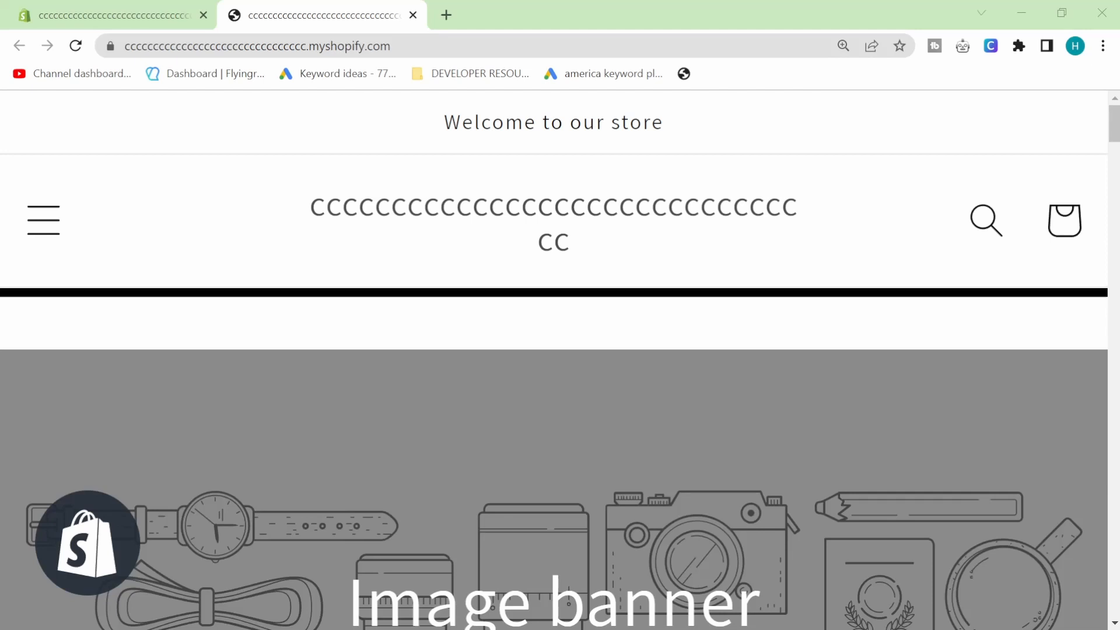
View the unstyled storefront in its browser tab before returning to the admin's theme list.
scroll("down", 3)
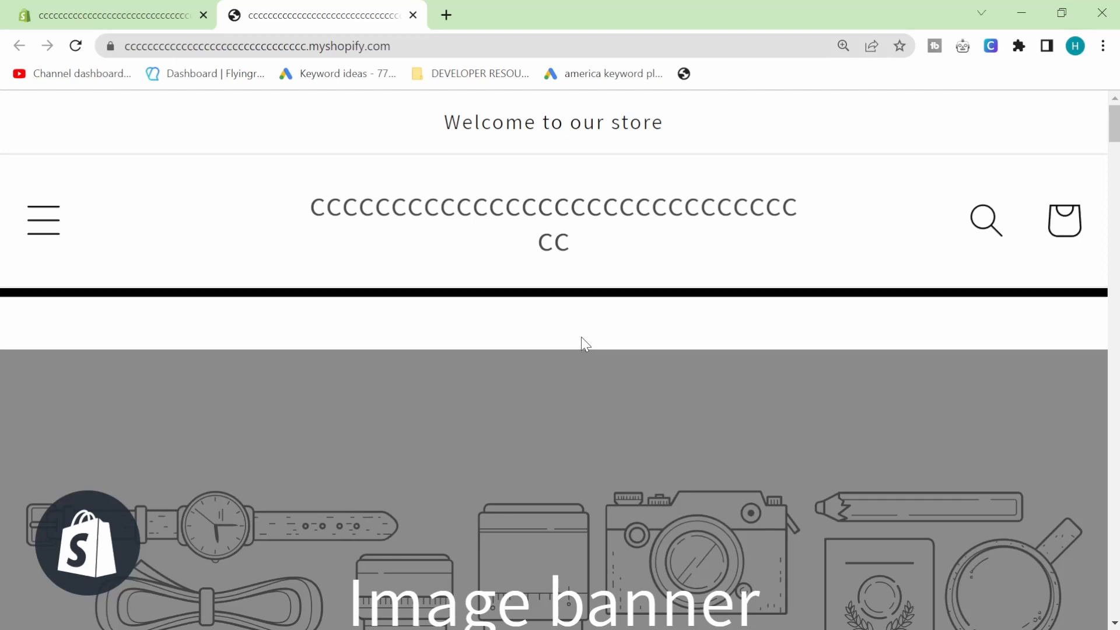
mouse_move(526, 325)
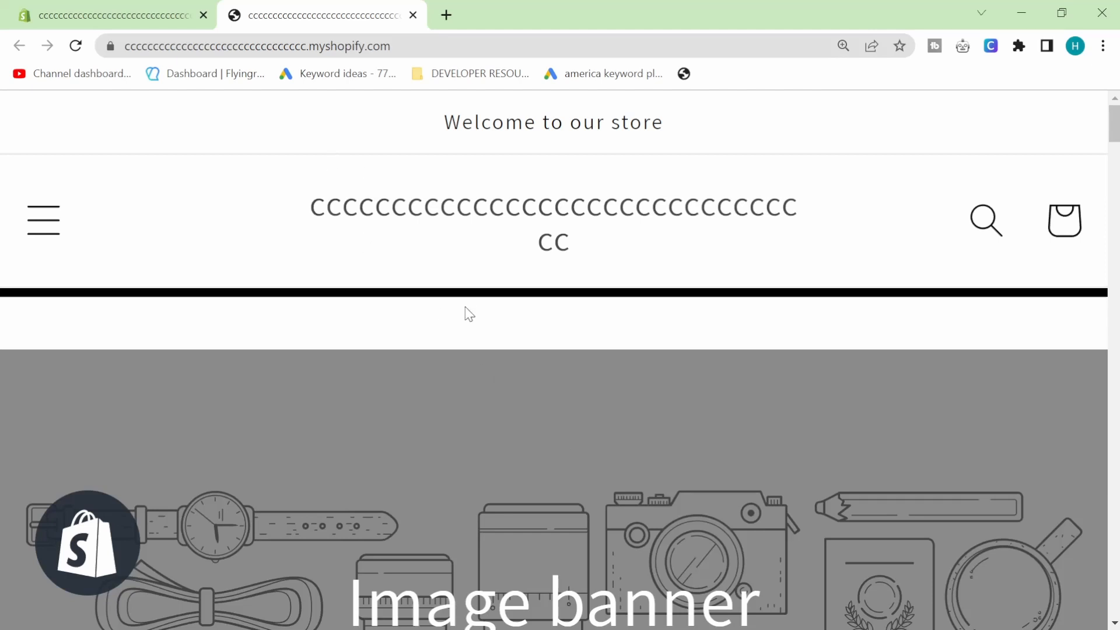
mouse_move(295, 125)
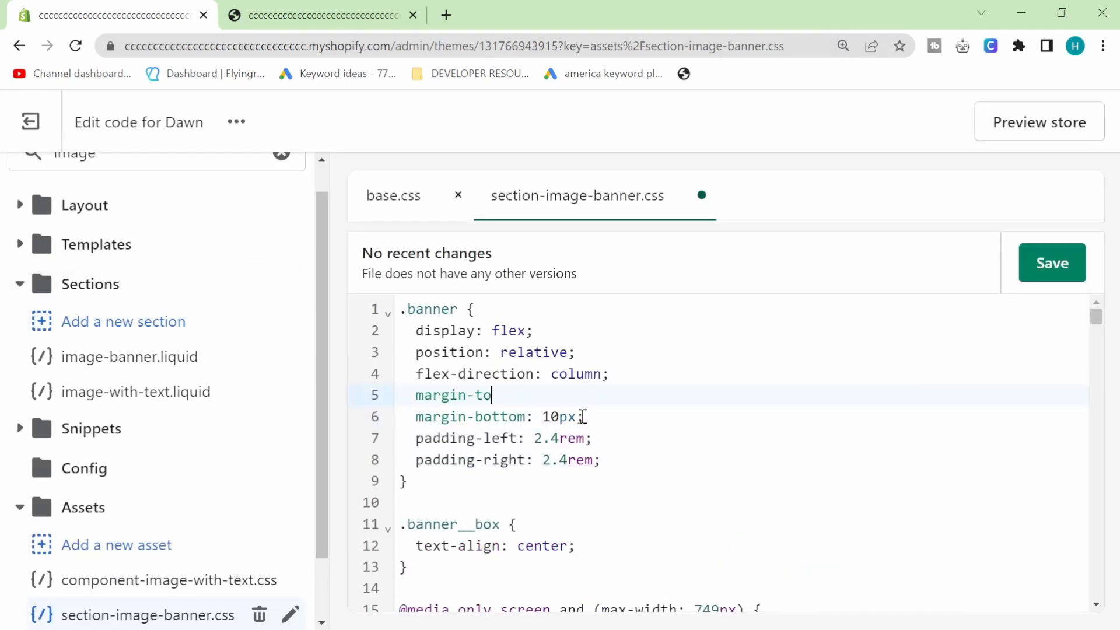
left_click(322, 14)
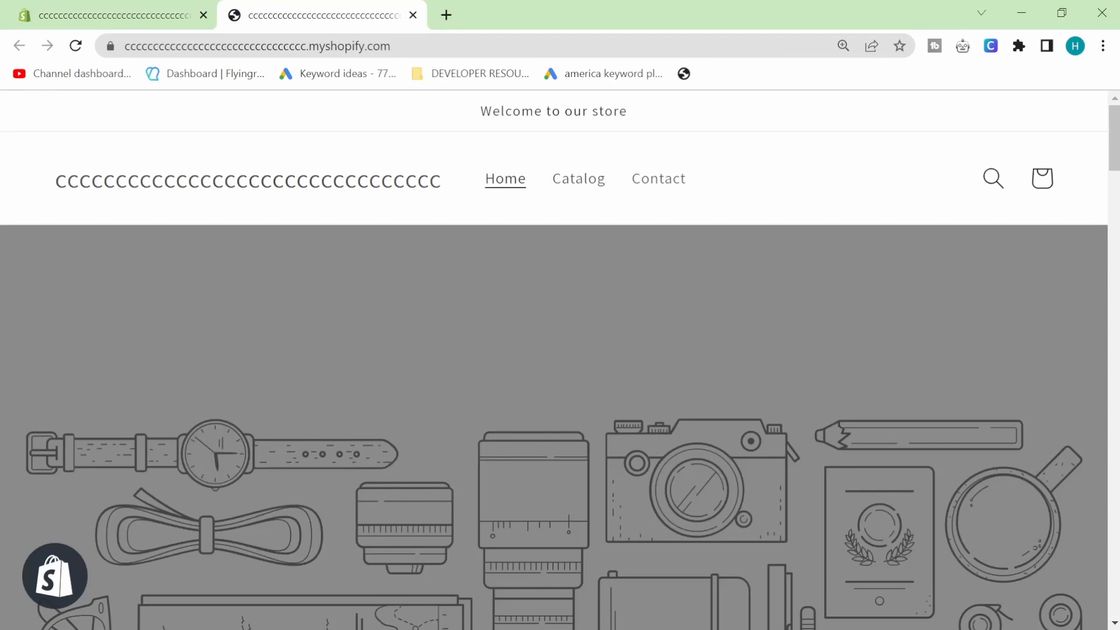
mouse_move(1018, 477)
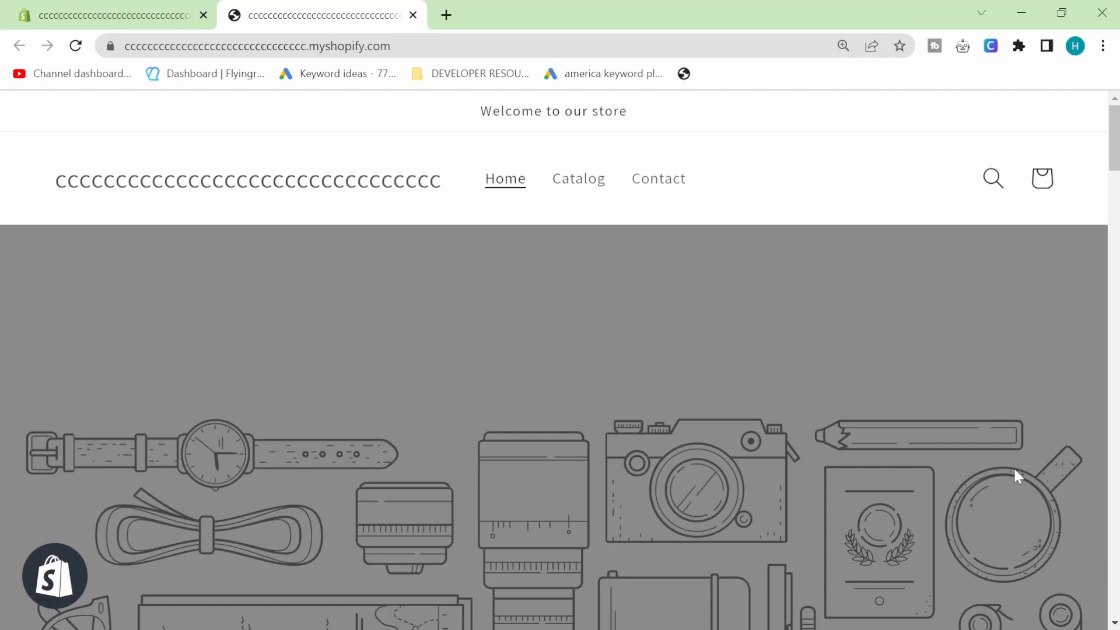
mouse_move(829, 299)
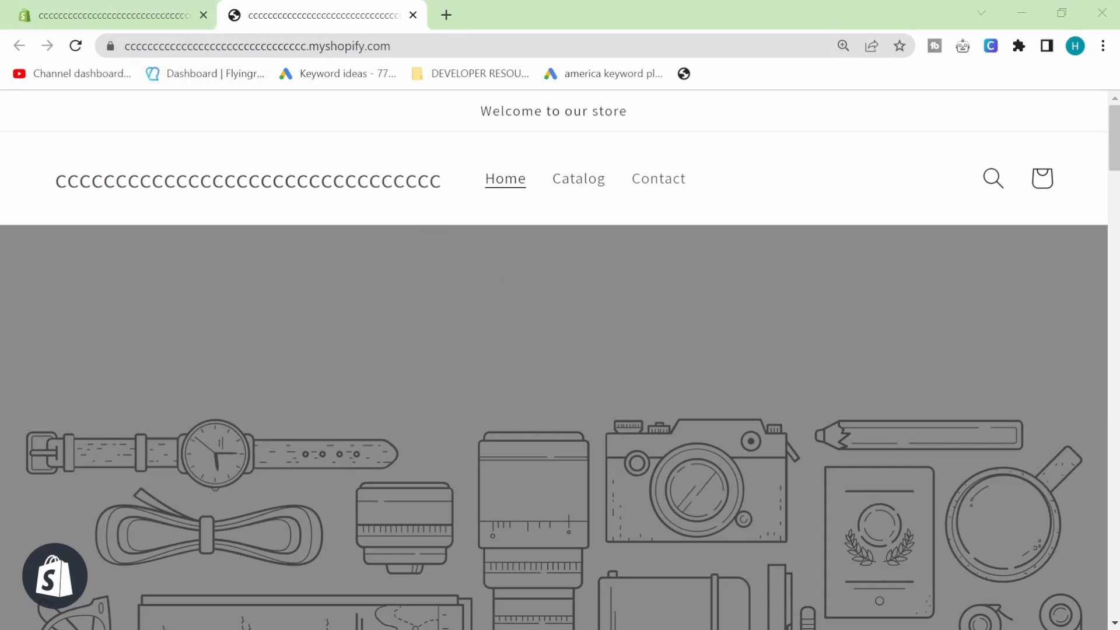
mouse_move(180, 311)
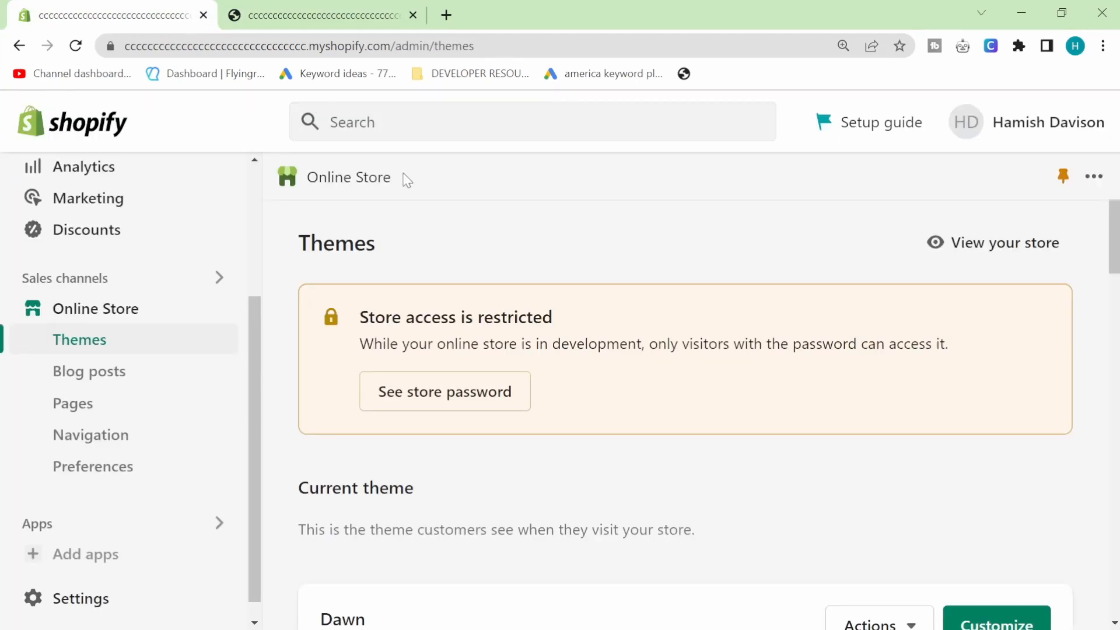
Start editing the Dawn theme's code and bring up base.css via a 'base' file search.
scroll("down", 3)
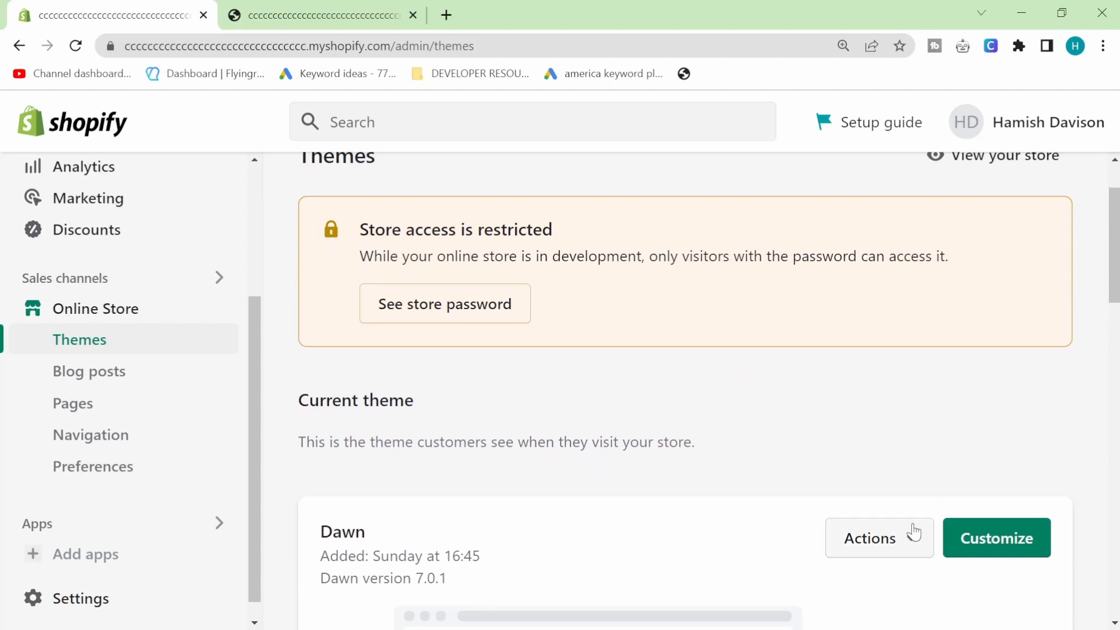
left_click(870, 538)
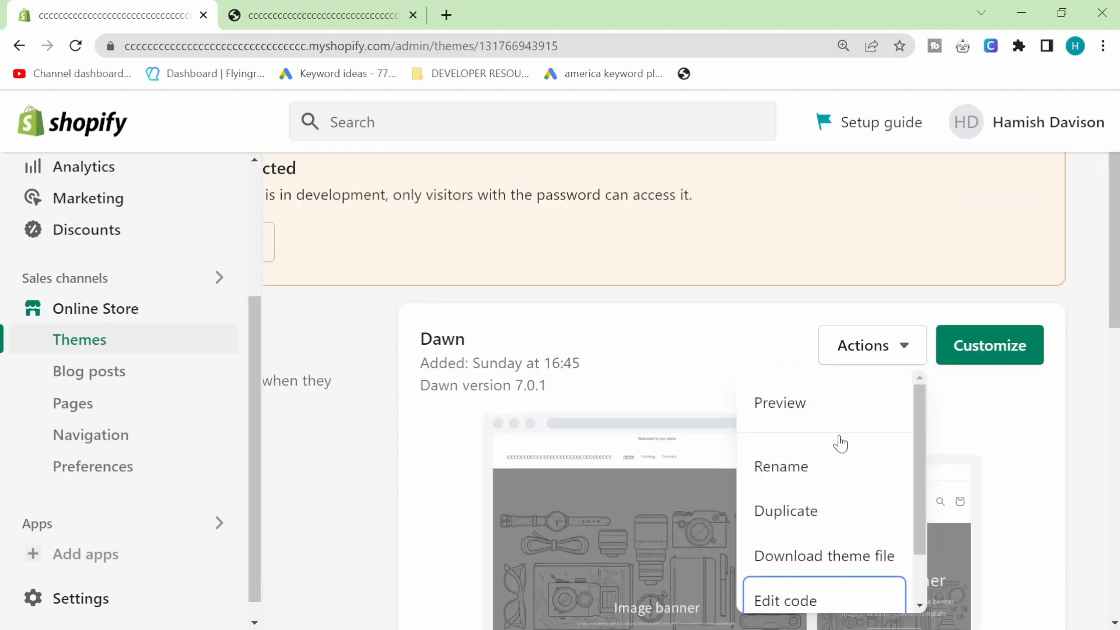
left_click(784, 599)
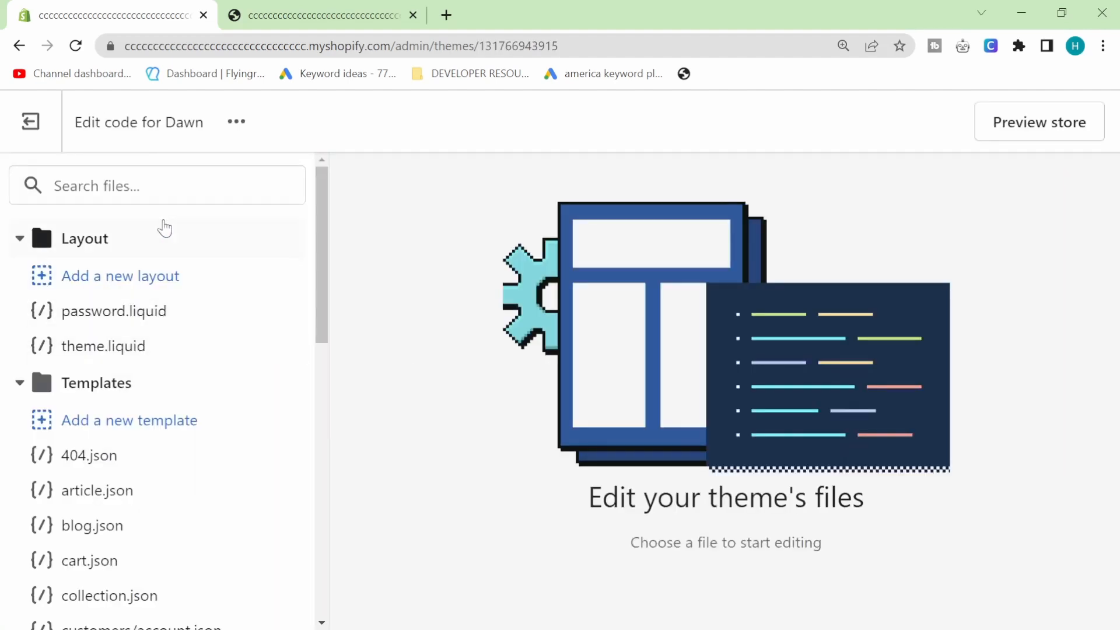
type("base")
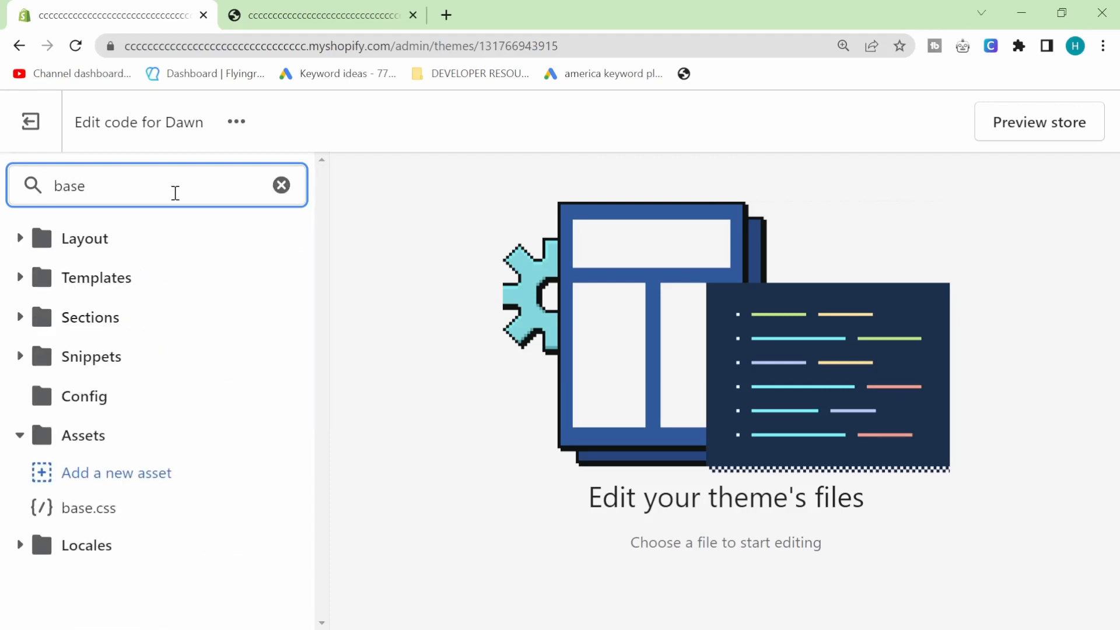
left_click(89, 508)
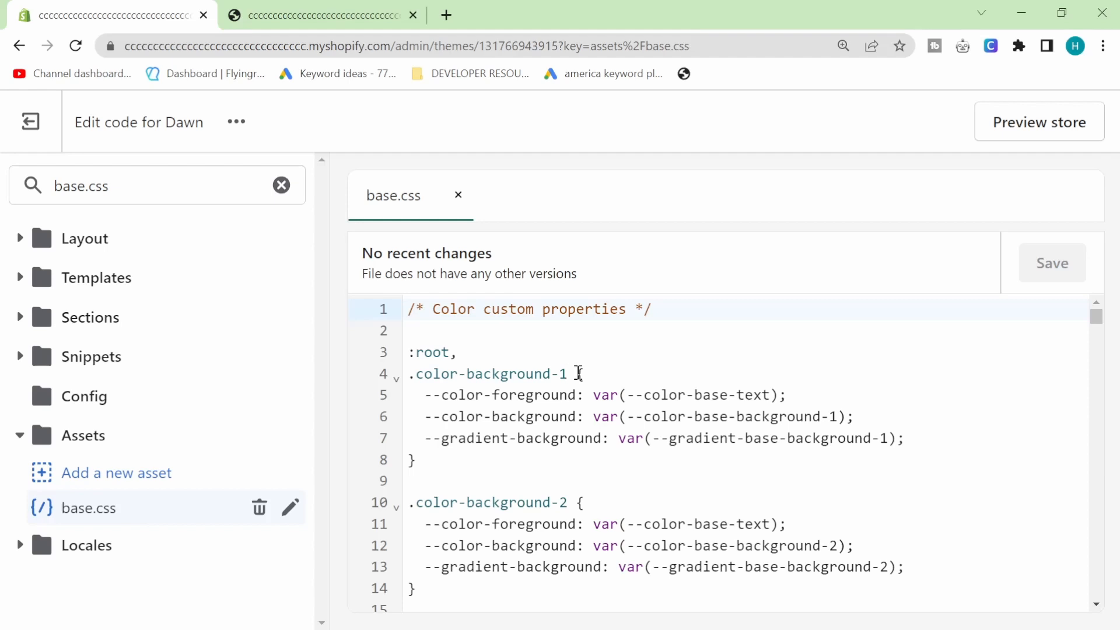
Locate the #shopify-section-header rule and add an empty line inside it.
scroll("down", 3)
type("header")
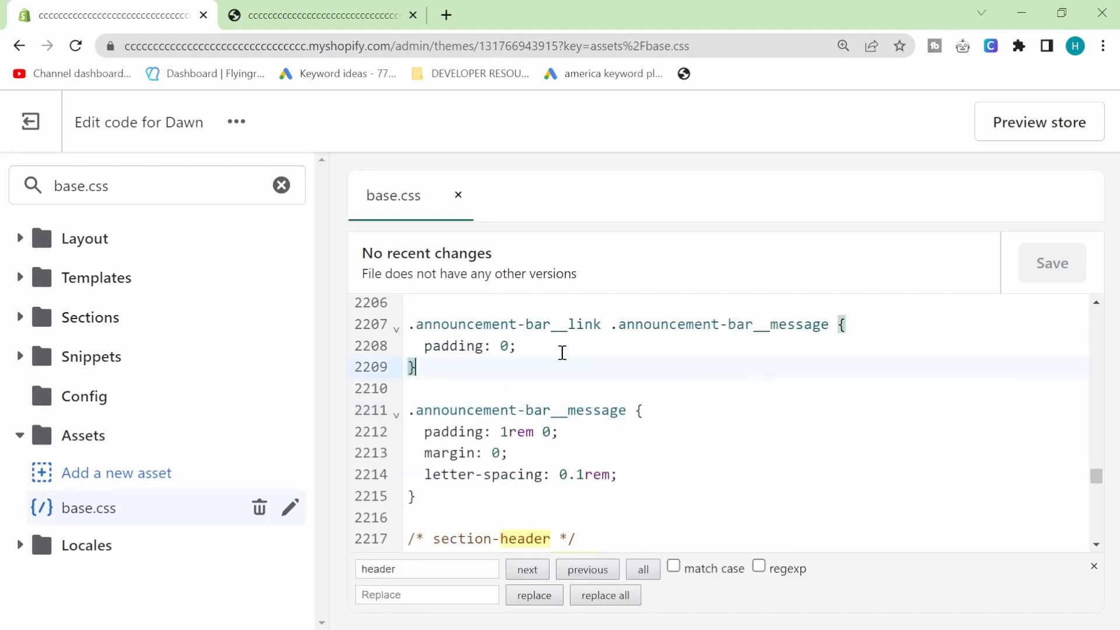
left_click(427, 569)
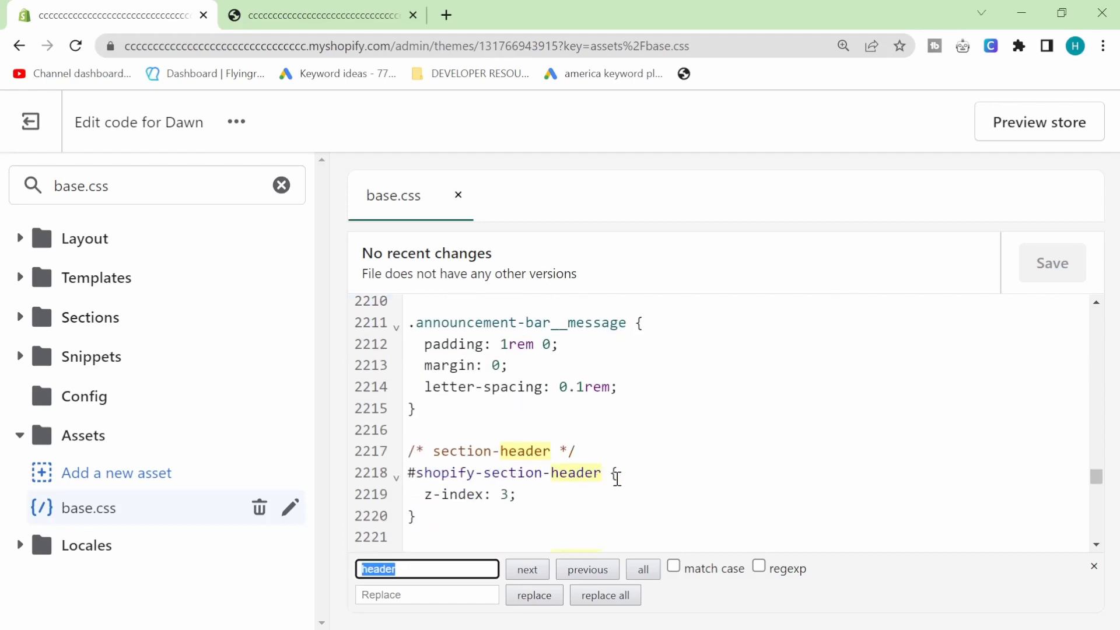
left_click(526, 569)
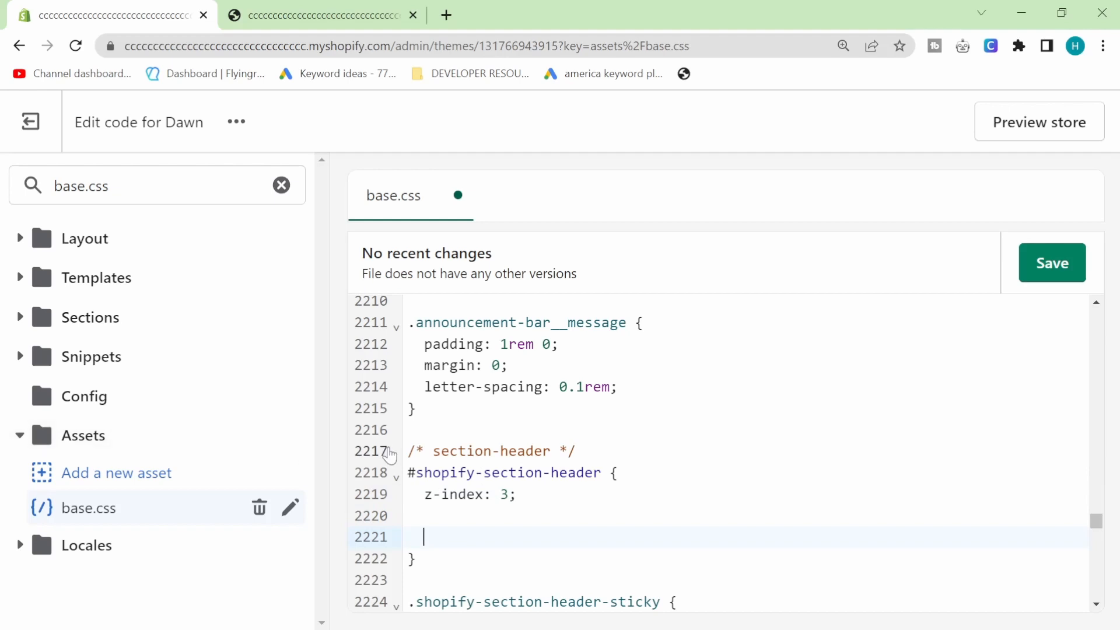
mouse_move(404, 465)
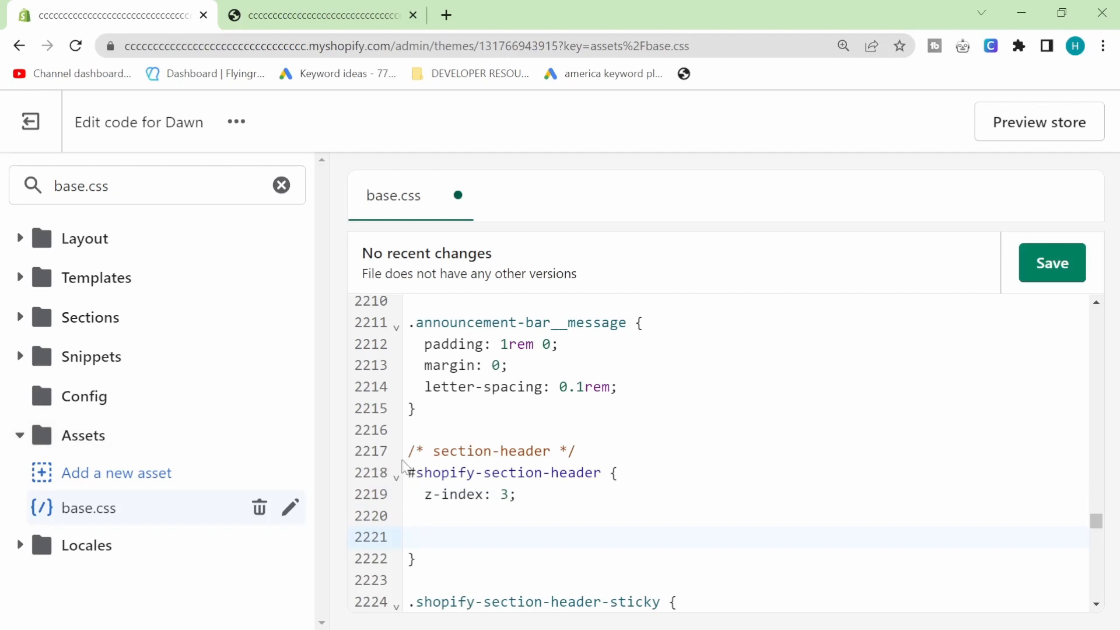
Add 'border-bottom: 5px solid black;' to the header section rule and save base.css.
left_click(425, 537)
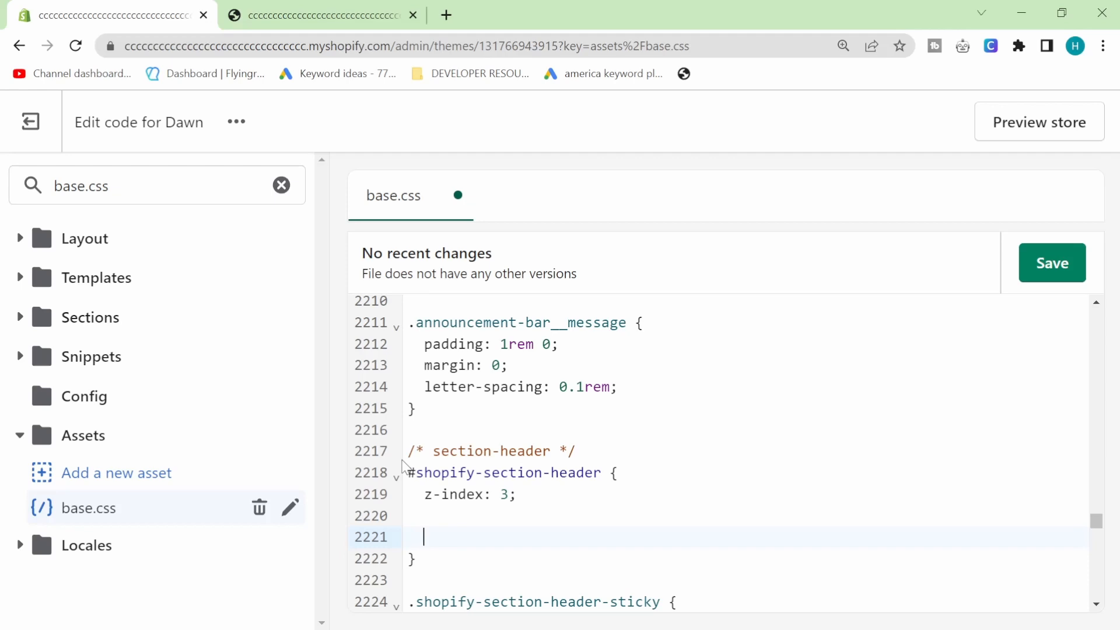
mouse_move(638, 479)
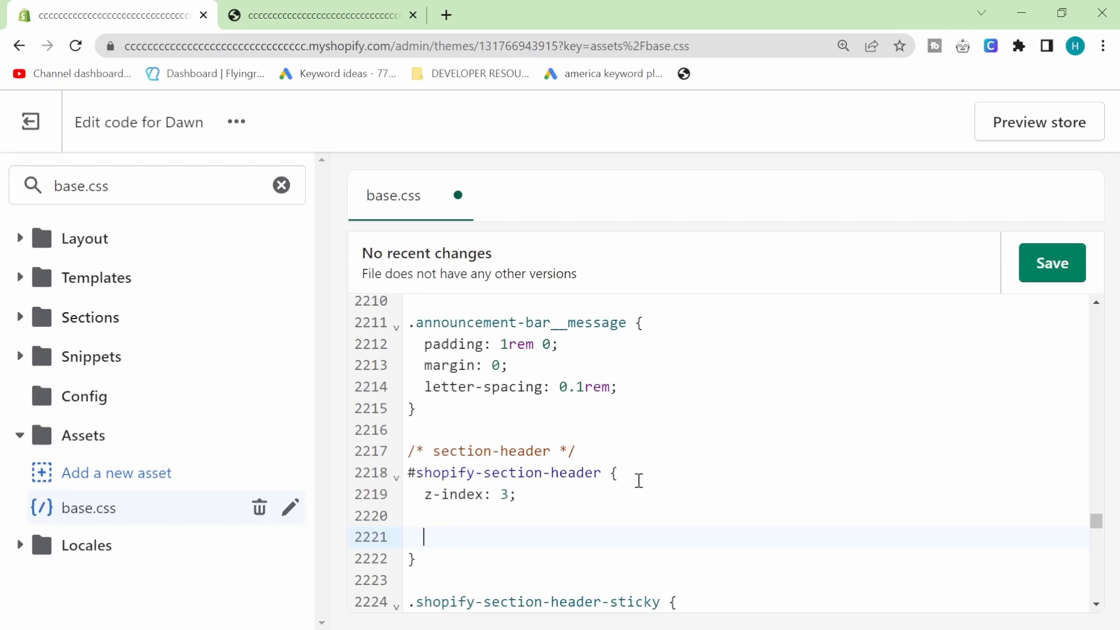
mouse_move(413, 478)
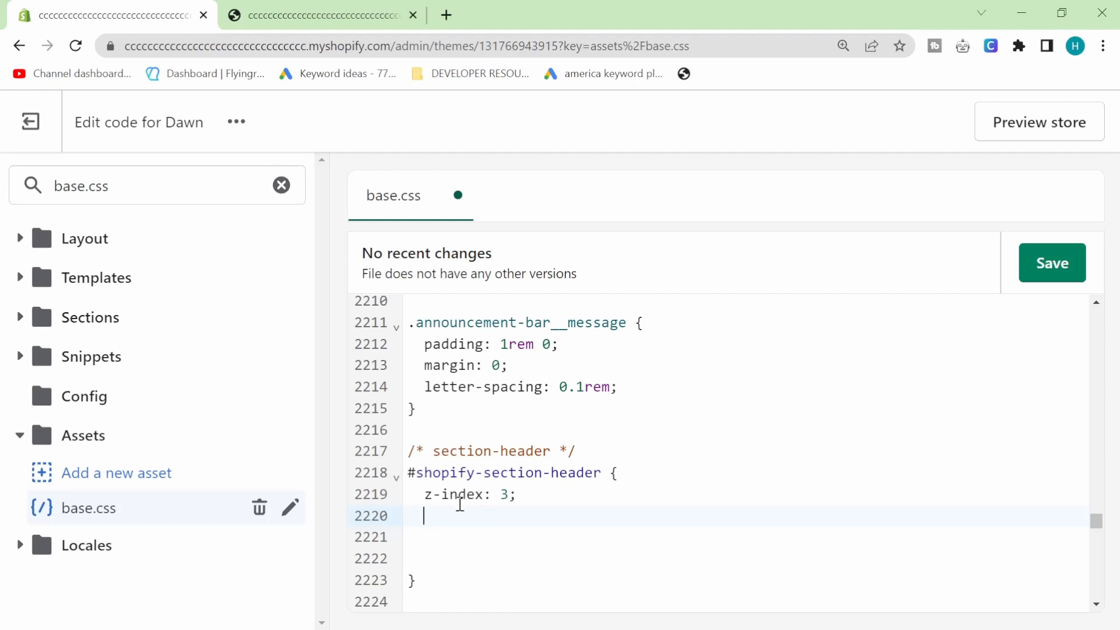
type("border-bottom: 5px solid black;")
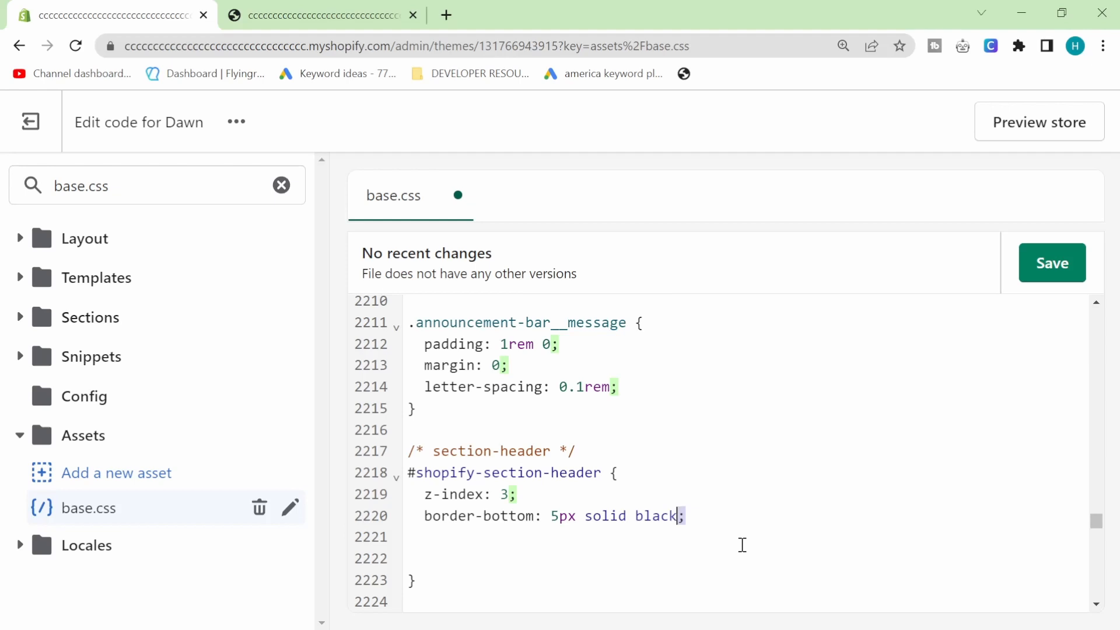
left_click(1051, 262)
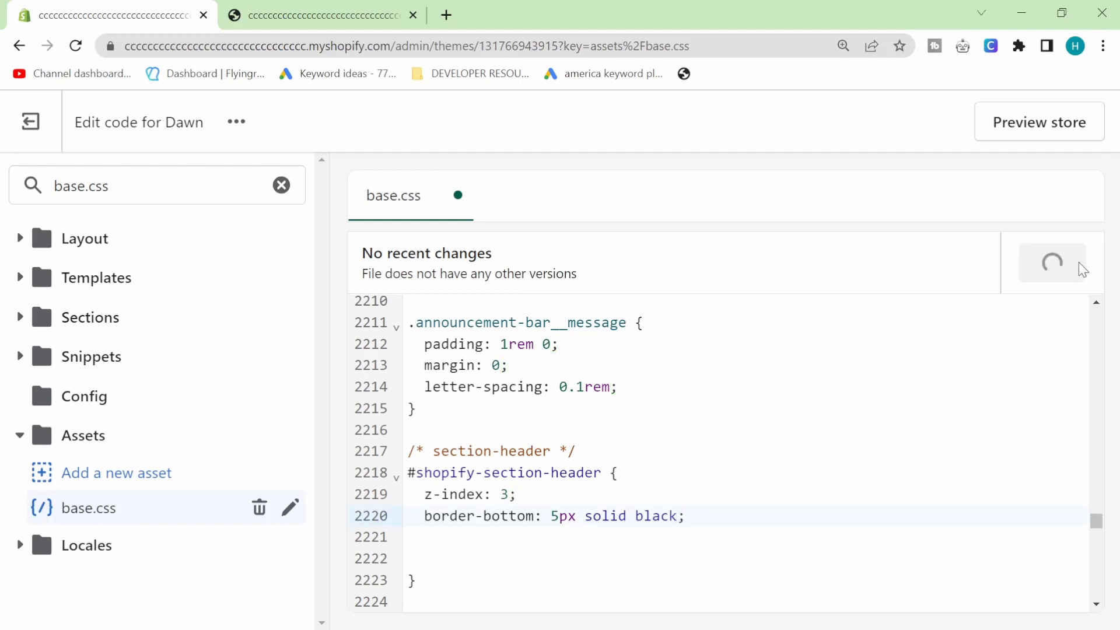
mouse_move(401, 140)
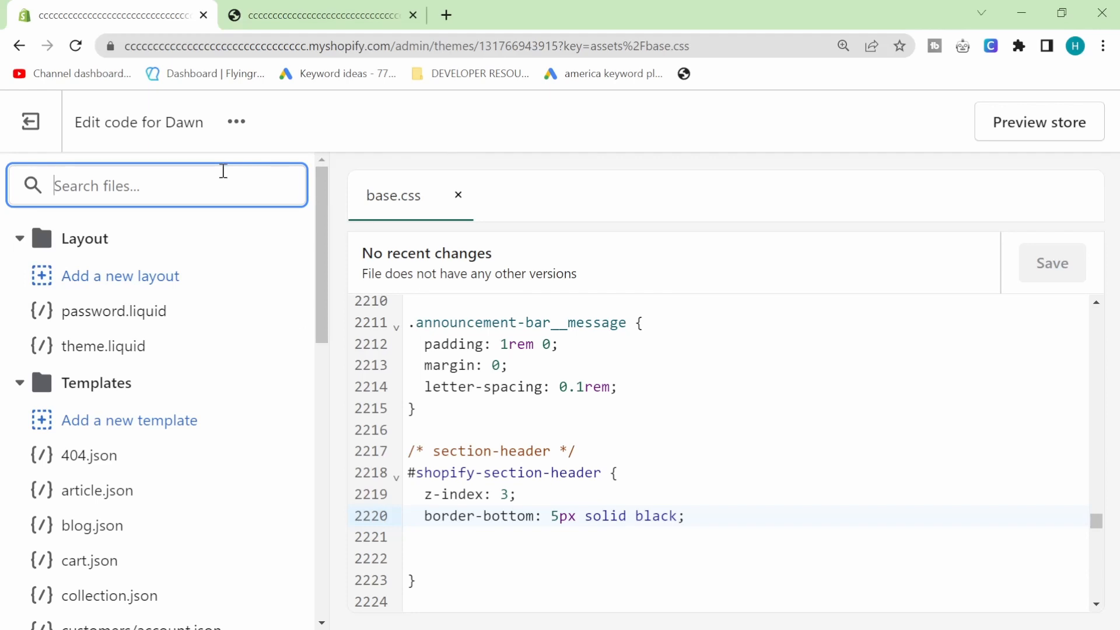
Bring up section-image-banner.css and start a new line after flex-direction in the .banner rule.
type("banner")
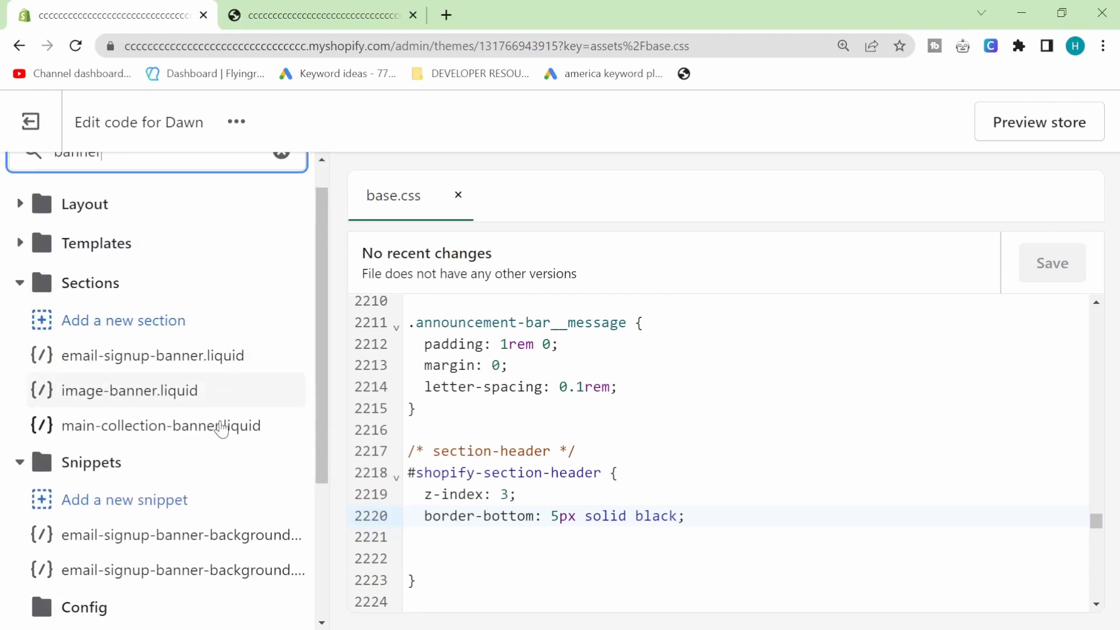
scroll("down", 3)
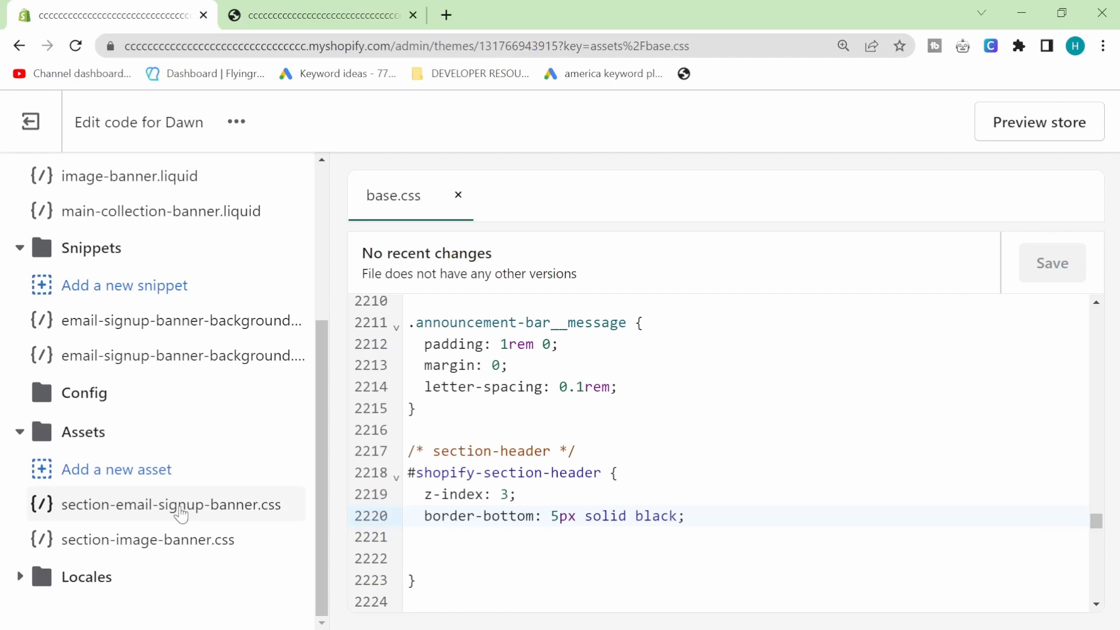
left_click(148, 539)
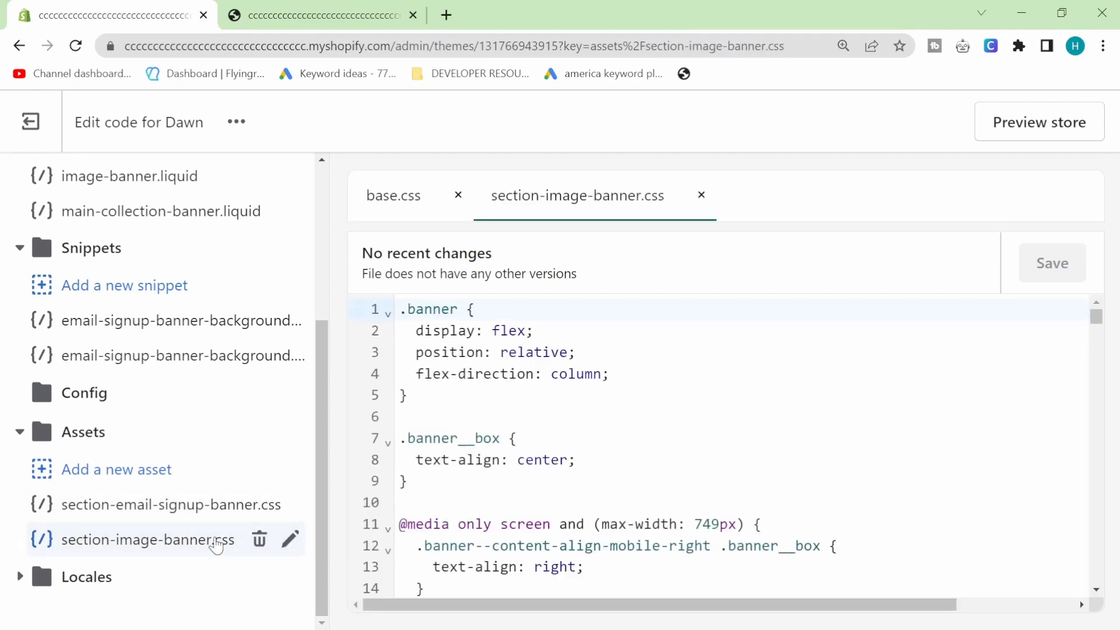
left_click(673, 373)
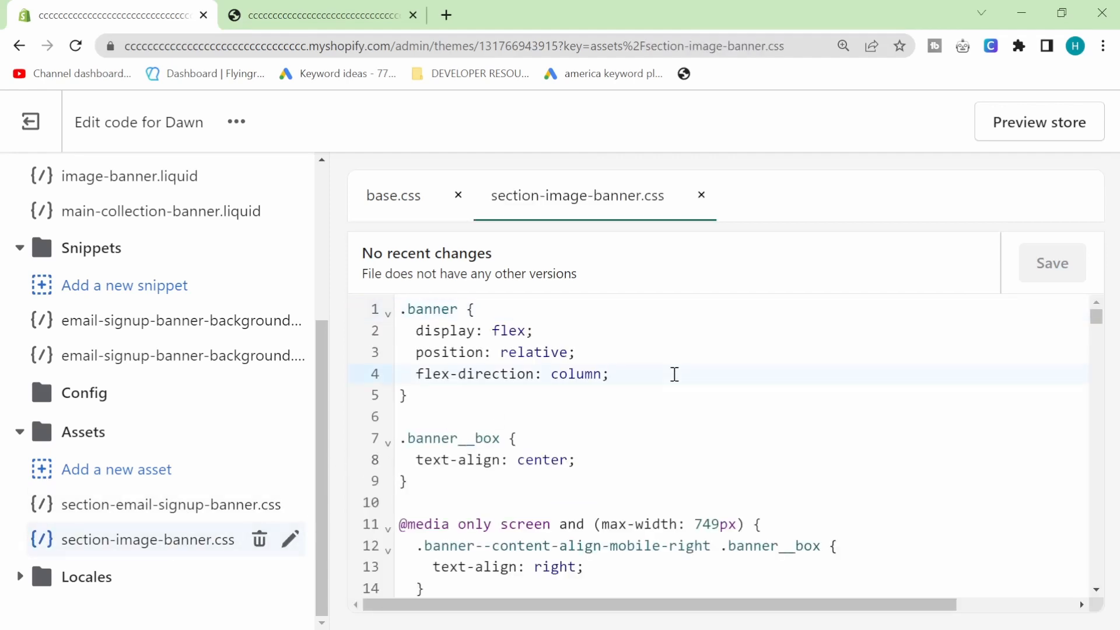
key("enter")
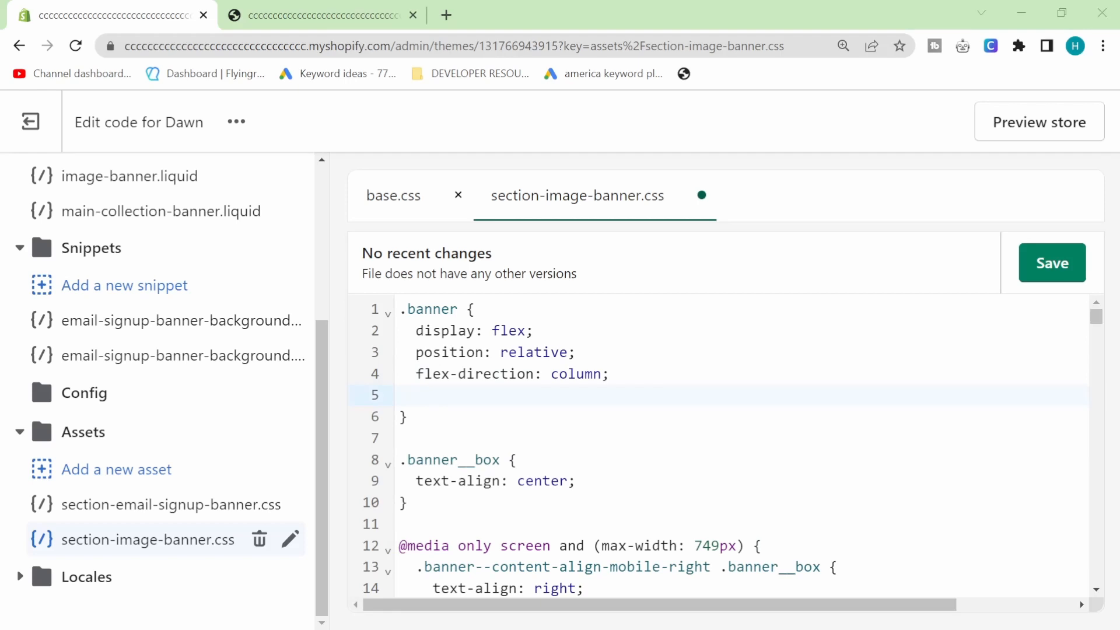
Write a margin-top declaration of 2.4rem for the banner, revising from margin-bottom: 10px.
type("margin-bottom: 10px;")
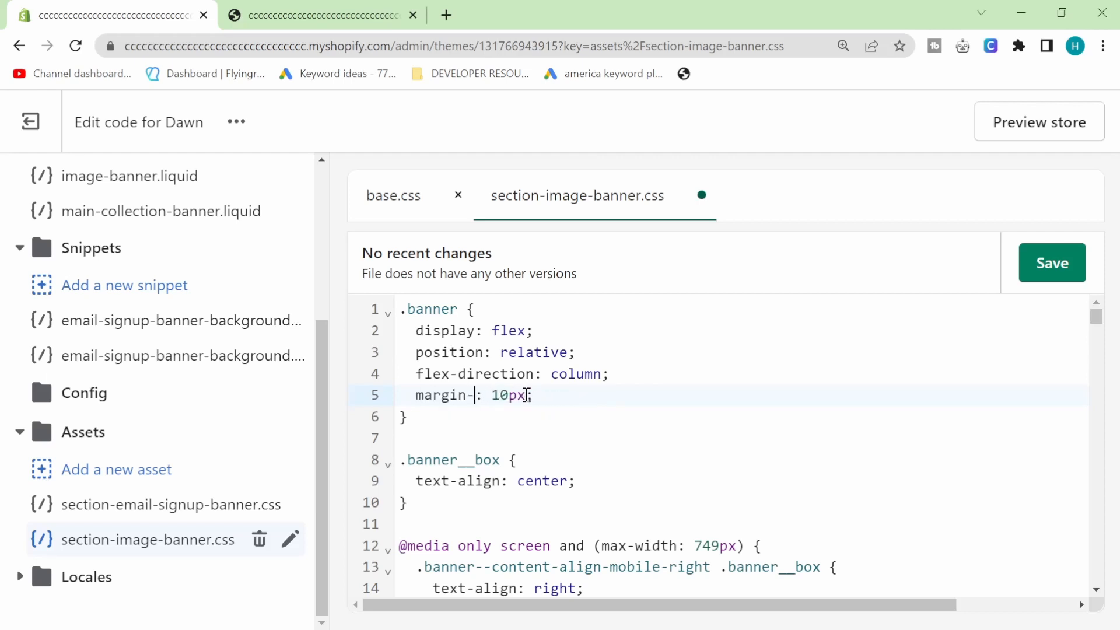
type("top")
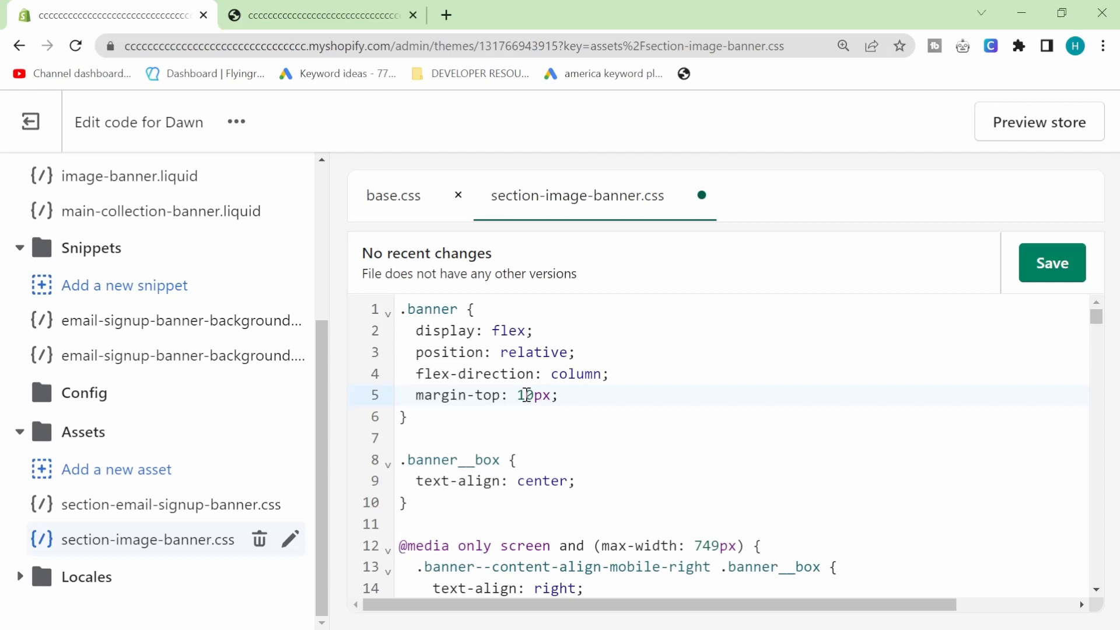
type("2")
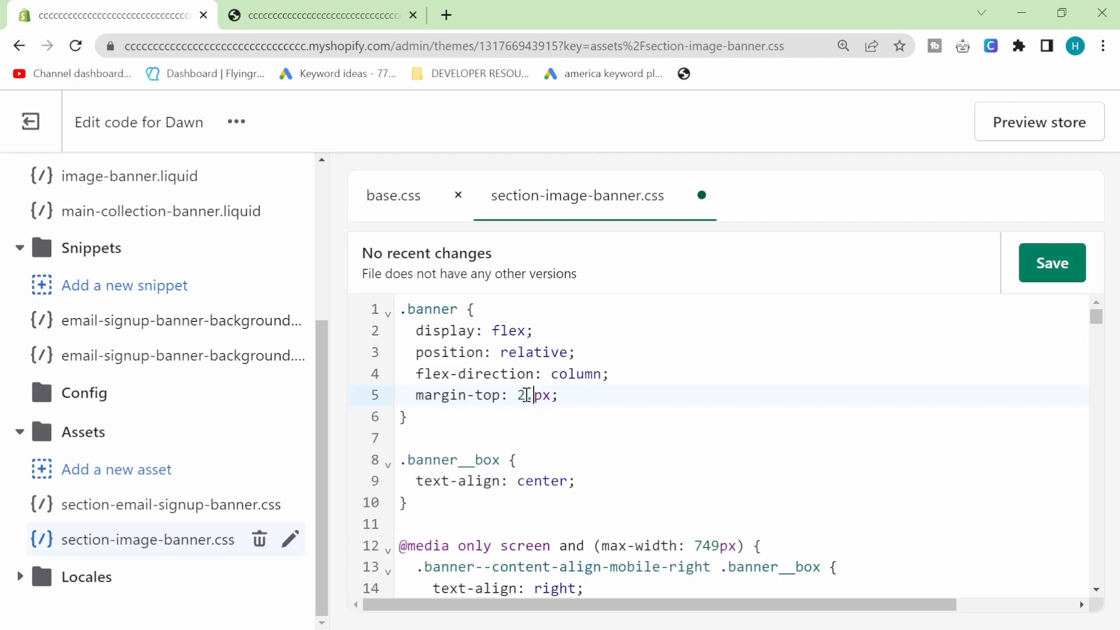
type("4rem")
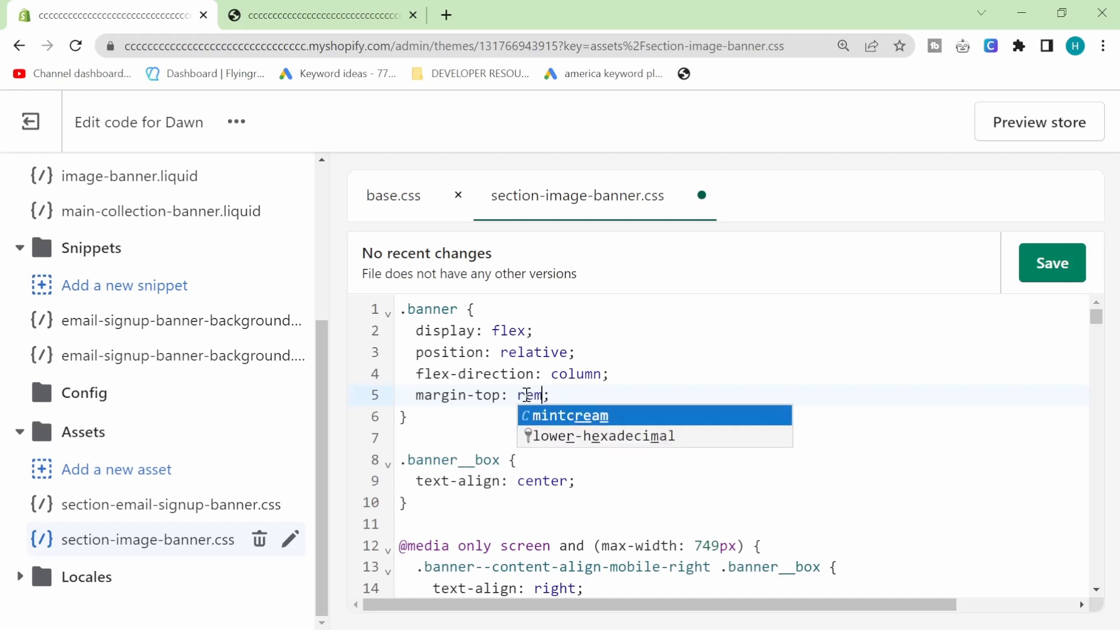
type("2.4")
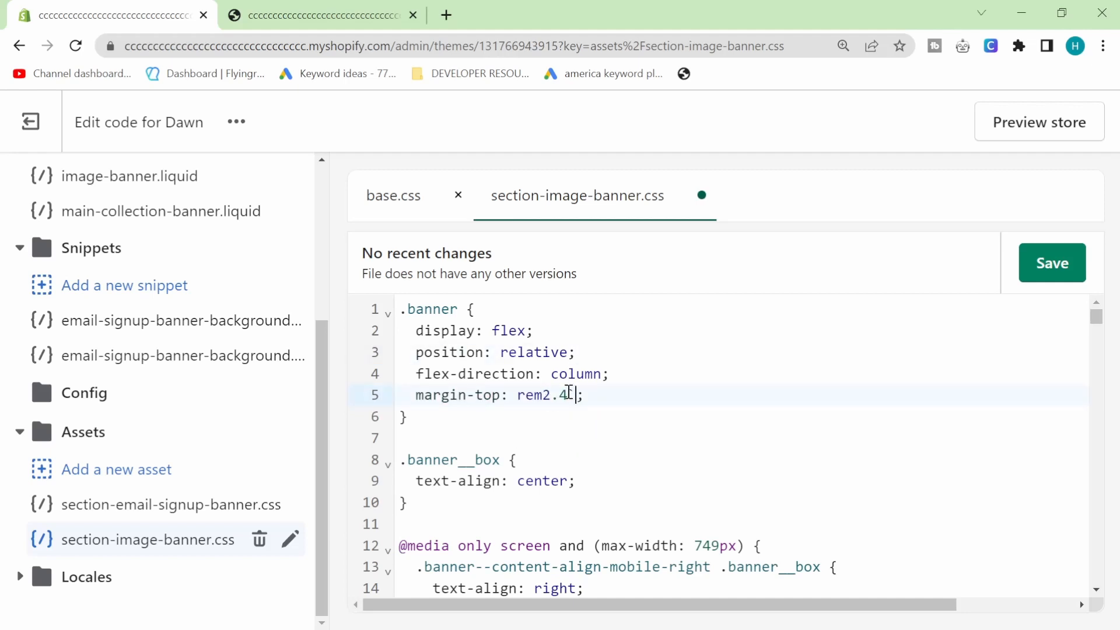
key("Backspace")
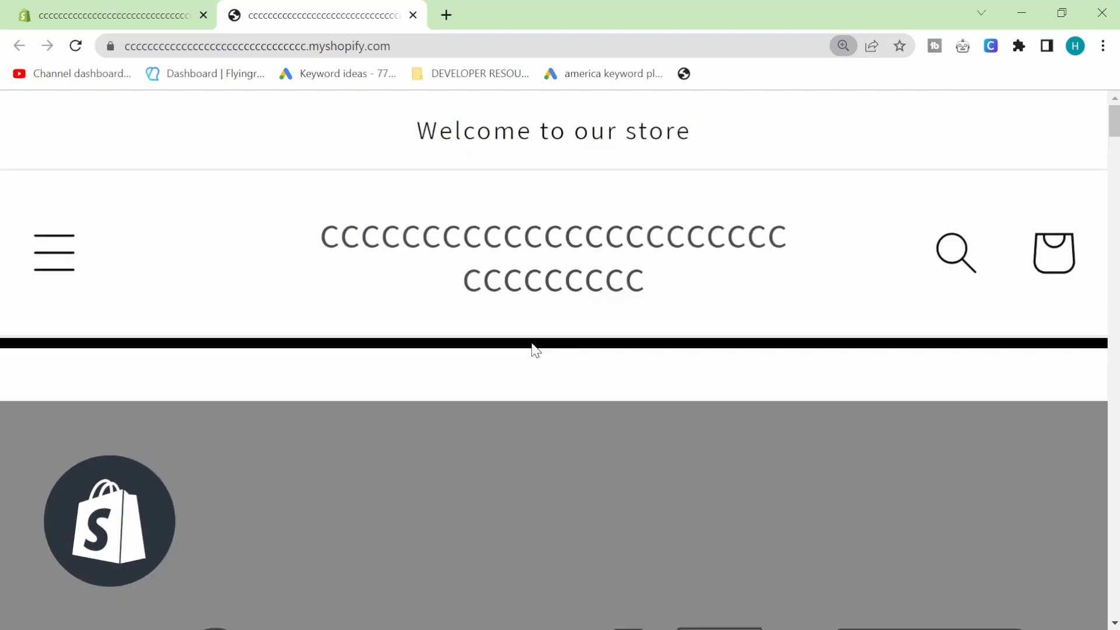
Scroll the storefront to check the black header line and the gap above the banner.
scroll("down", 3)
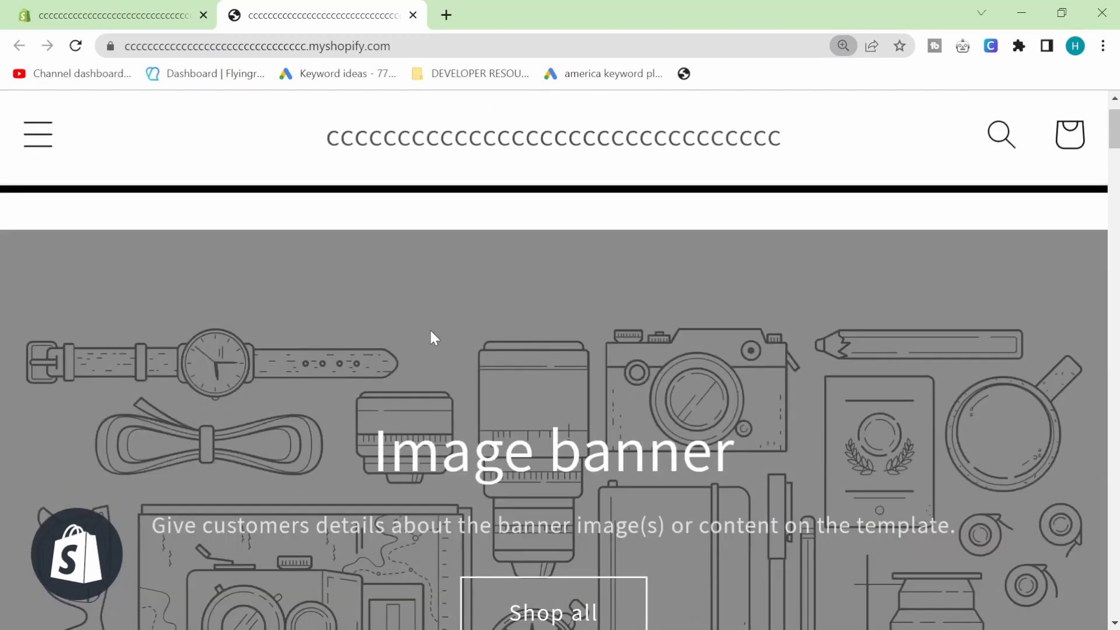
mouse_move(549, 351)
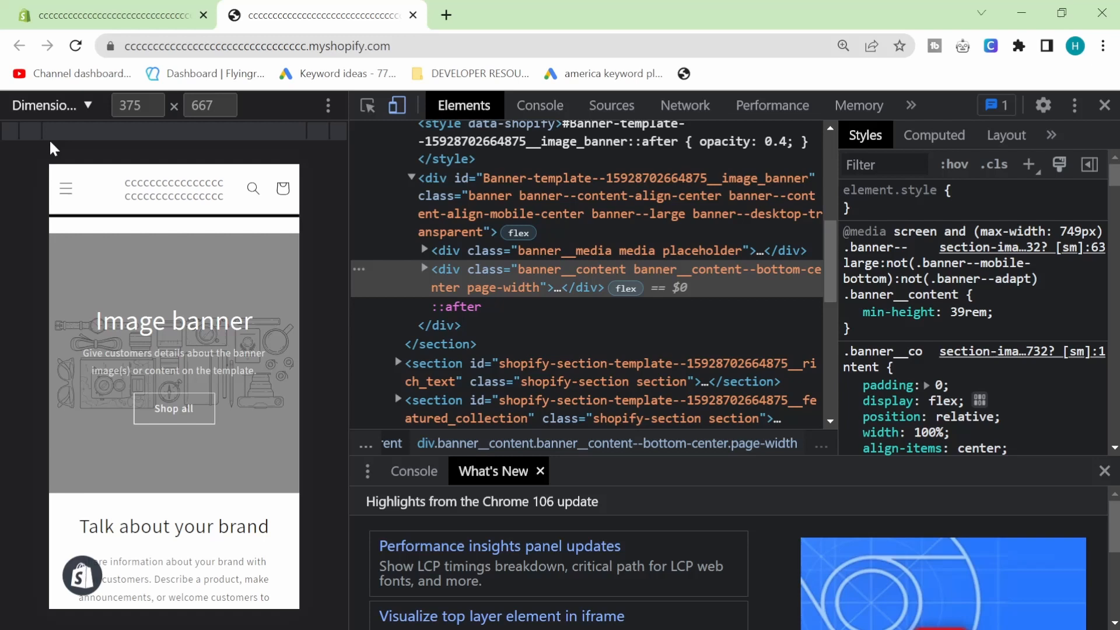
Preview the storefront at 412 × 915, then close DevTools to return to desktop width.
left_click(50, 105)
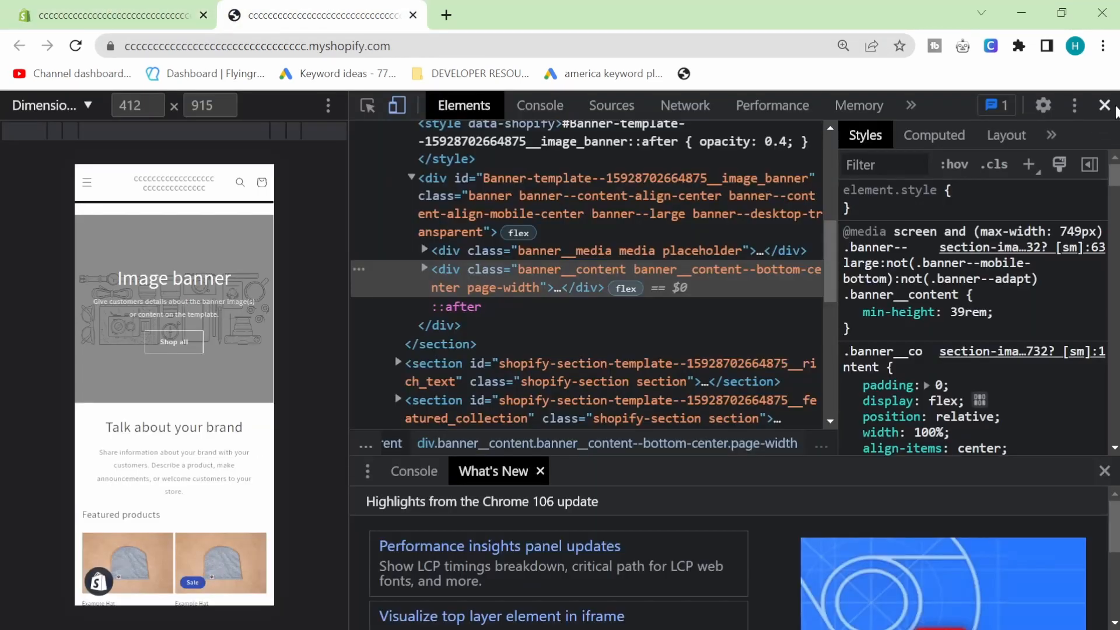
left_click(1106, 105)
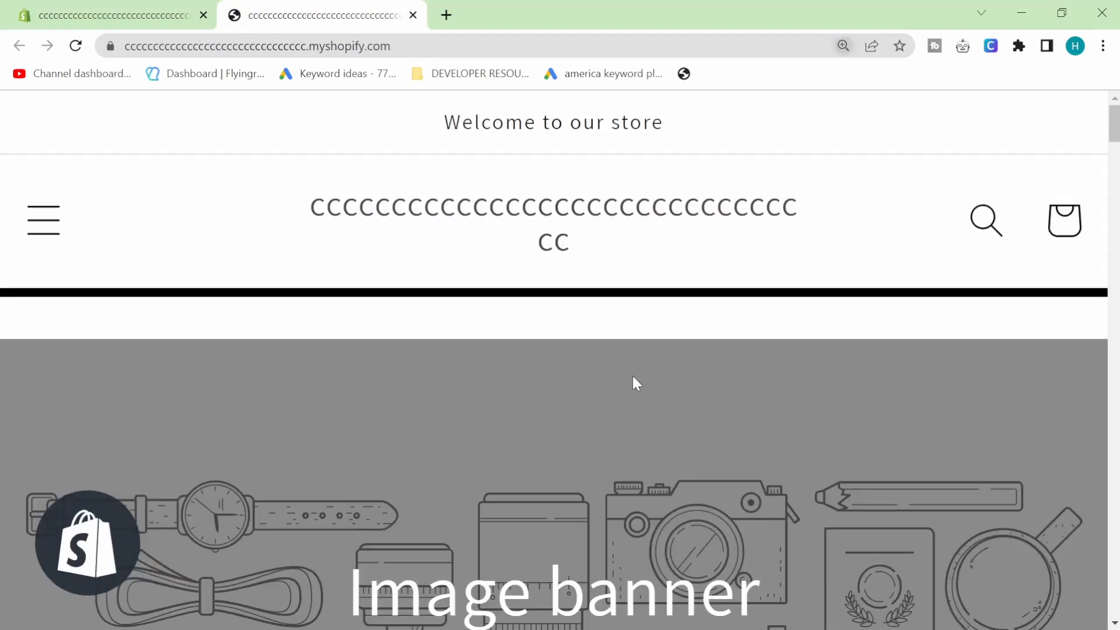
mouse_move(957, 414)
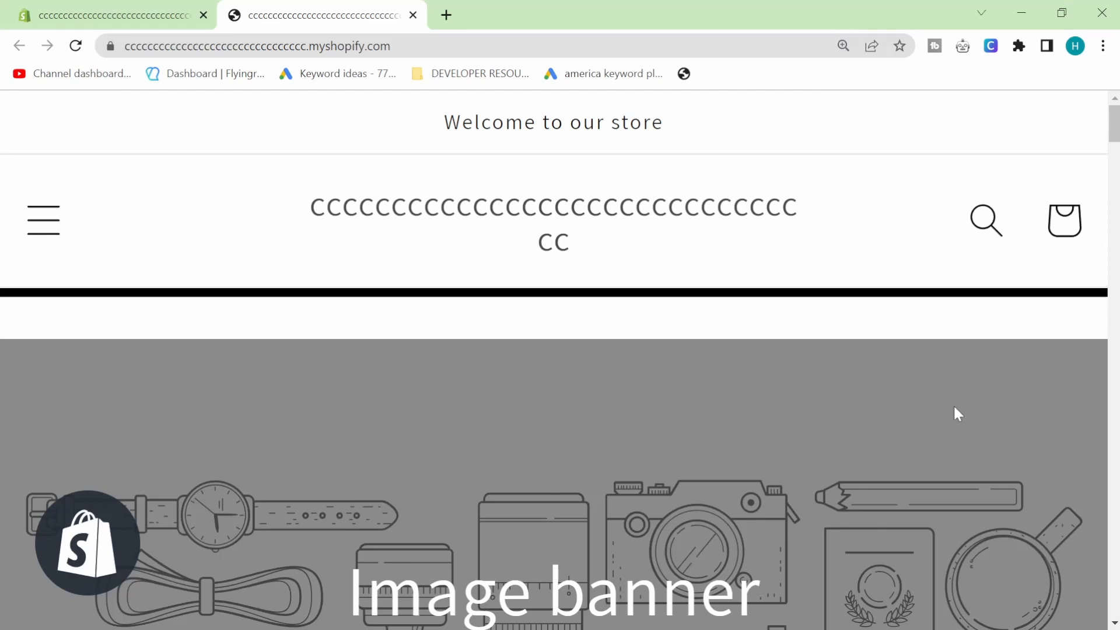
scroll("down", 3)
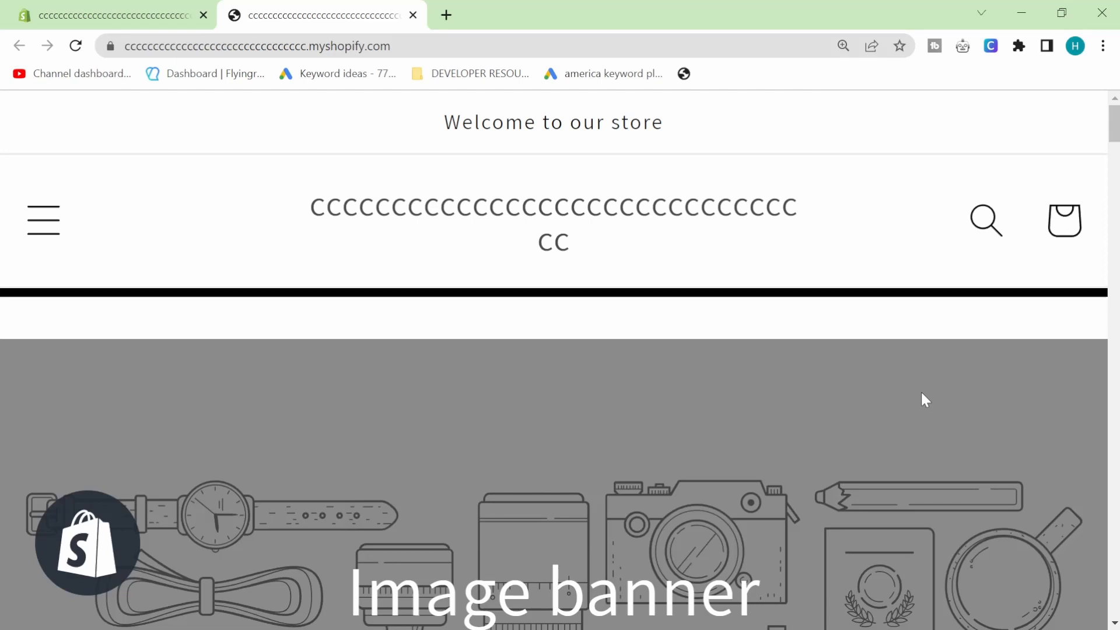
mouse_move(228, 341)
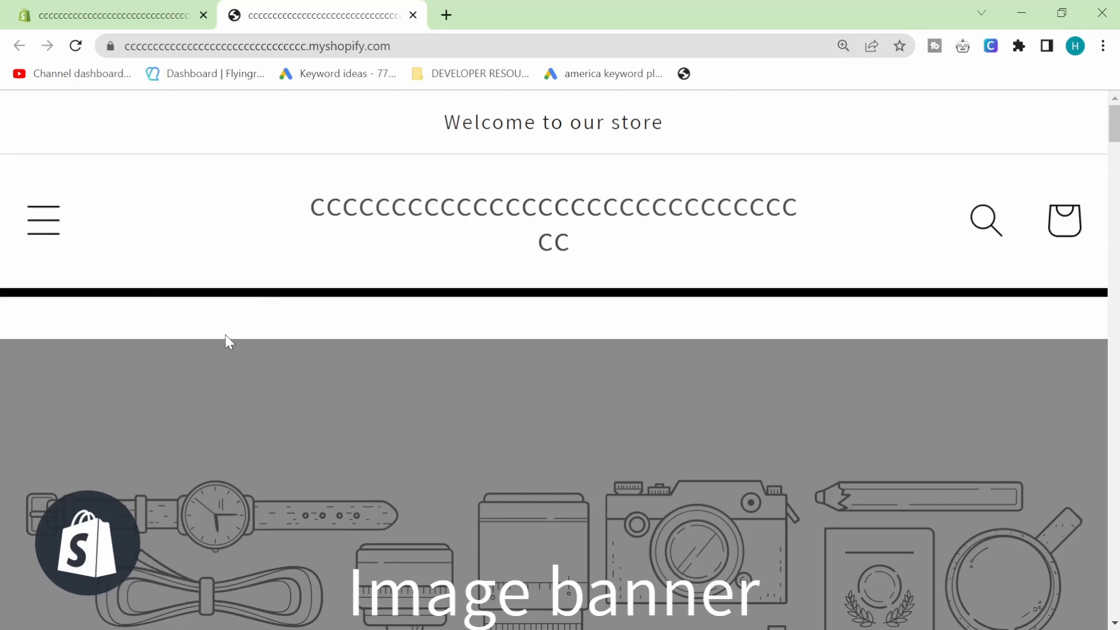